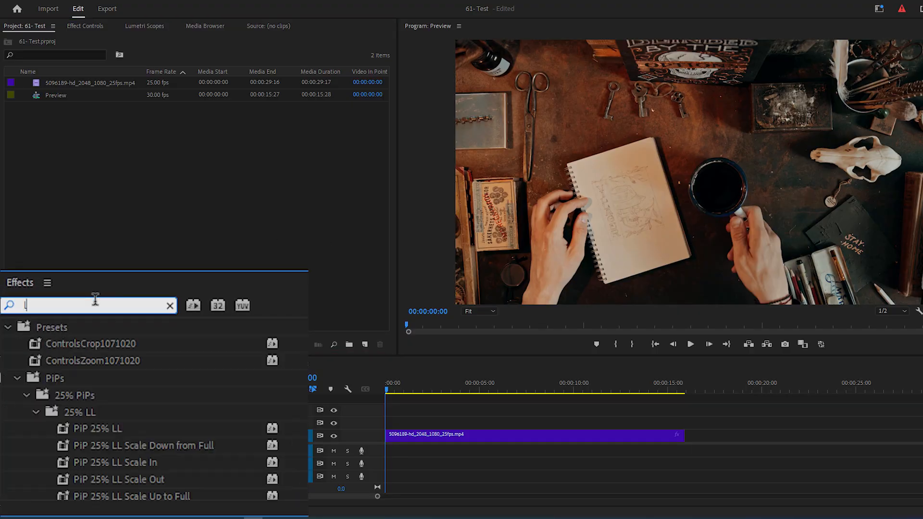
# Search the Effects panel for 'lumetri col' and apply Lumetri Color to the notebook clip.
pyautogui.write('lumetri col')
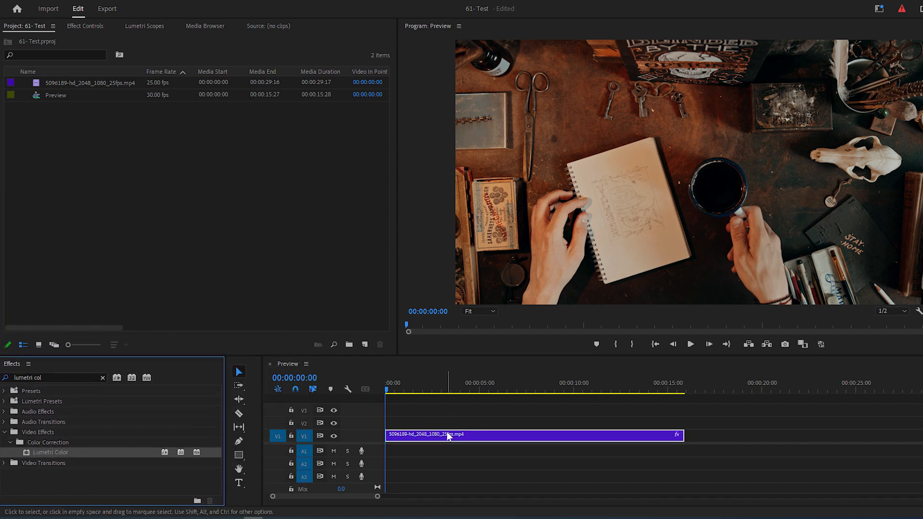
pyautogui.click(84, 25)
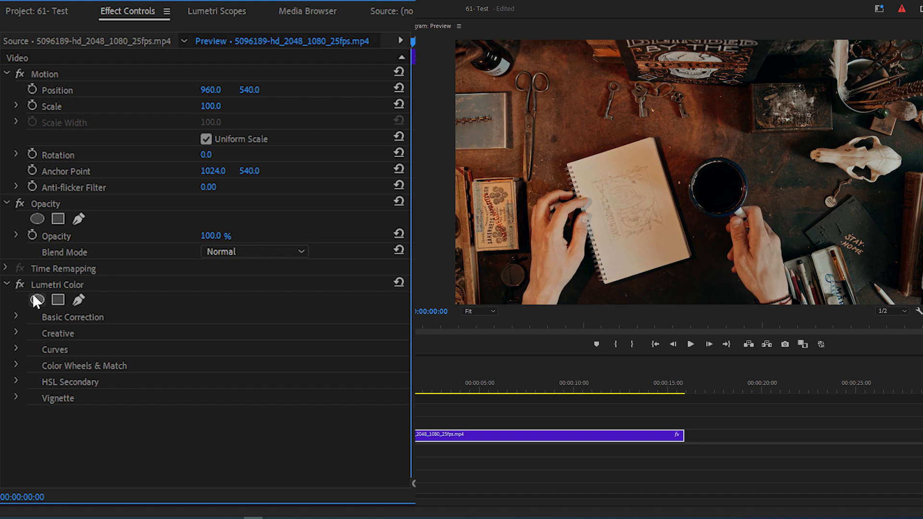
pyautogui.moveTo(78, 300)
pyautogui.write('150')
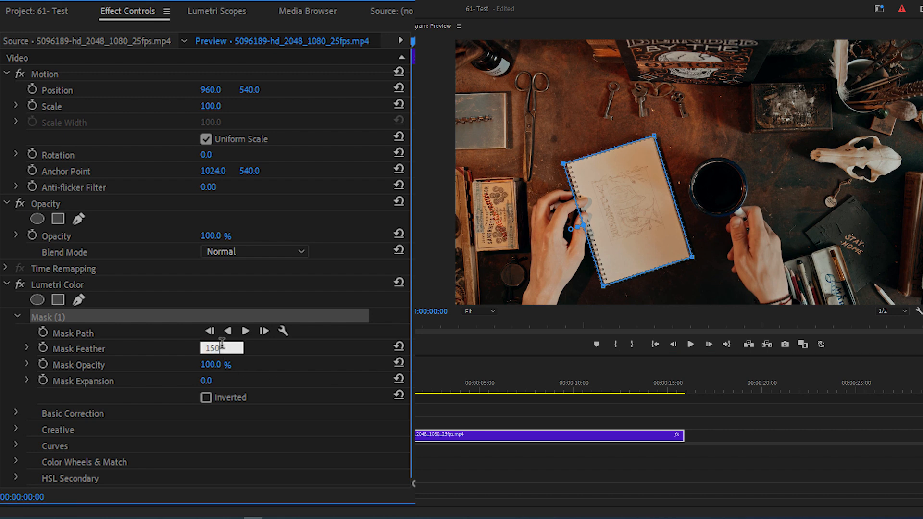
# Invert the feathered Lumetri Color mask drawn around the notebook.
pyautogui.click(205, 397)
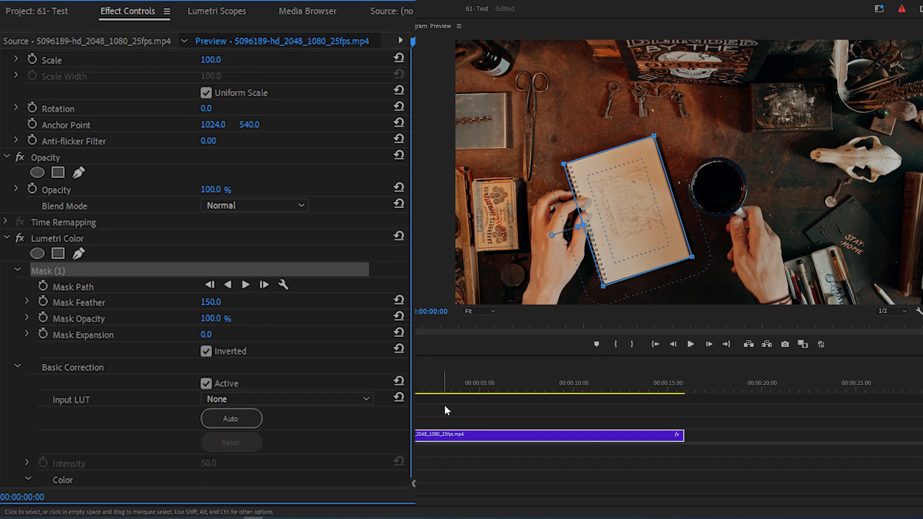
# Move the playhead to 00:00:01:22 and reveal Basic Correction's Light settings with Exposure.
pyautogui.click(418, 390)
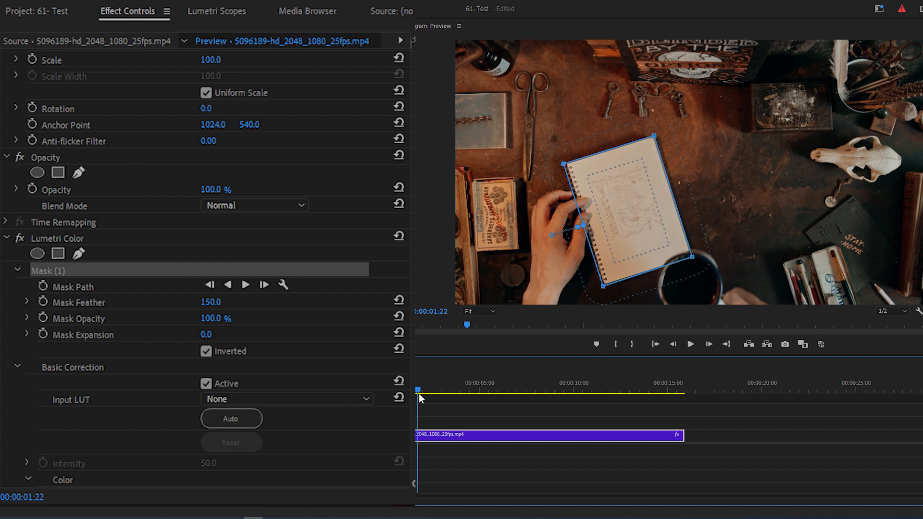
pyautogui.scroll(-3)
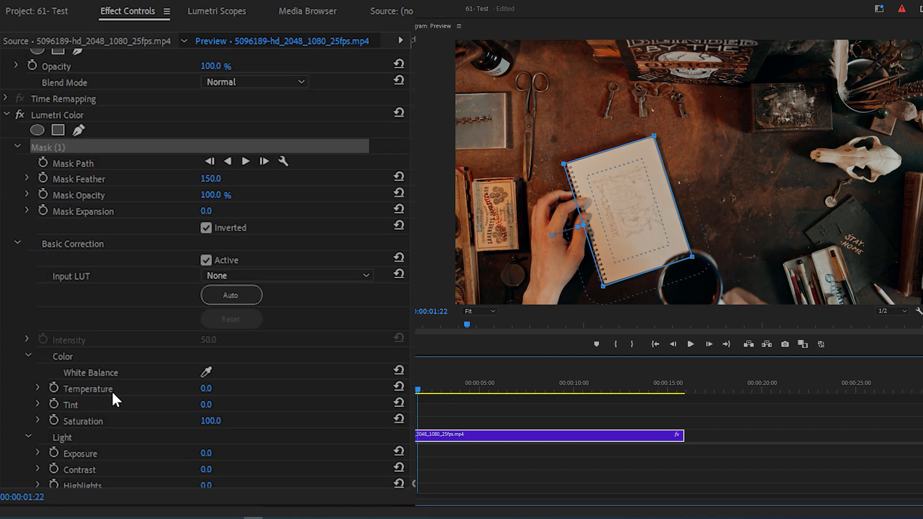